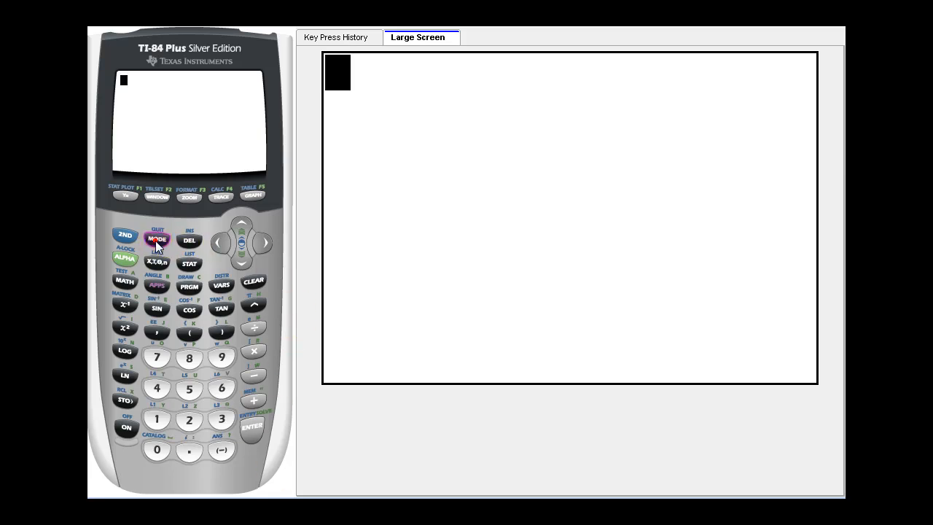
# Select SEQ graphing mode and bring up the blank u(n), v(n), w(n) editor with nMin=1
pyautogui.click(156, 239)
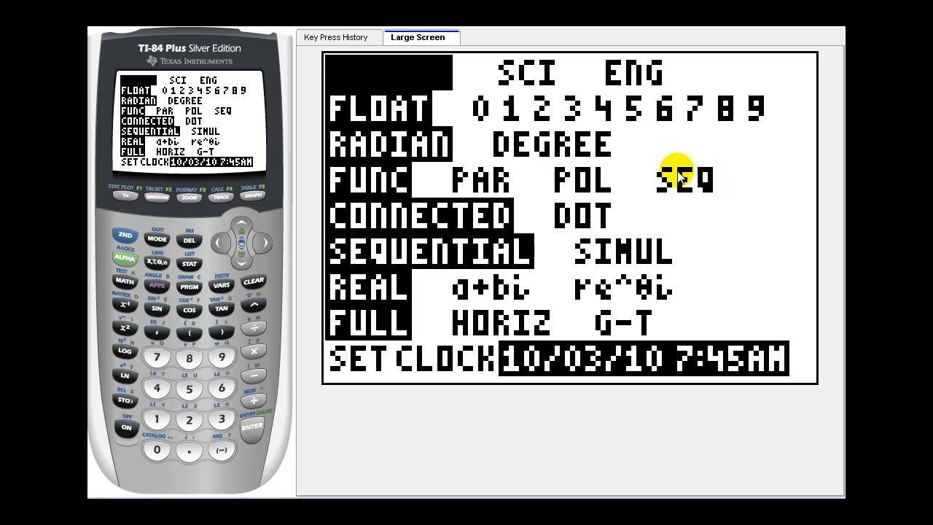
pyautogui.moveTo(338, 255)
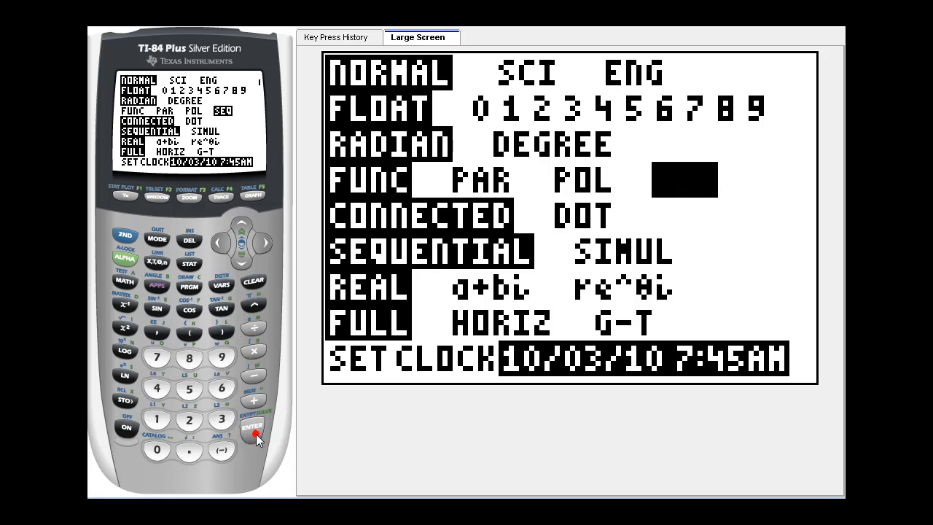
pyautogui.click(254, 427)
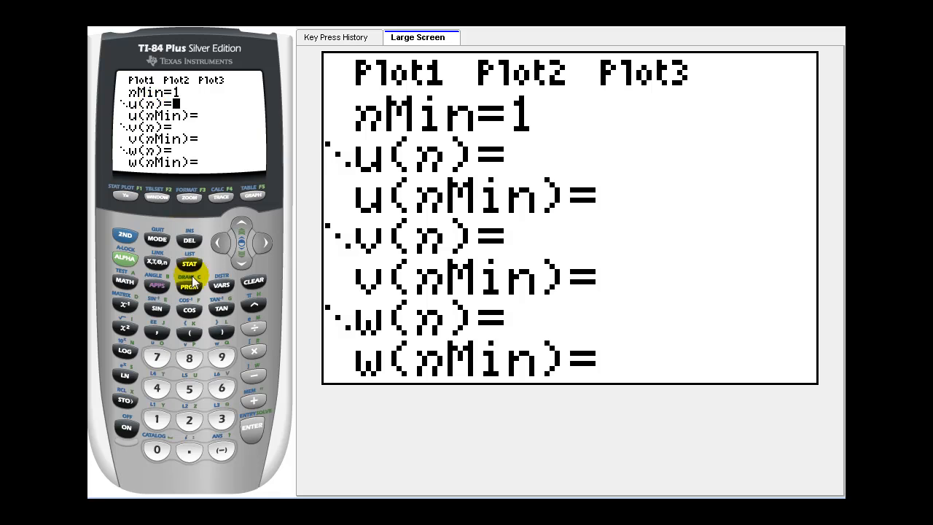
# Enter u(n)=sum(seq(1/n,n,1,n)) using the LIST MATH and OPS menus, and set u(nMin)=1
pyautogui.click(188, 264)
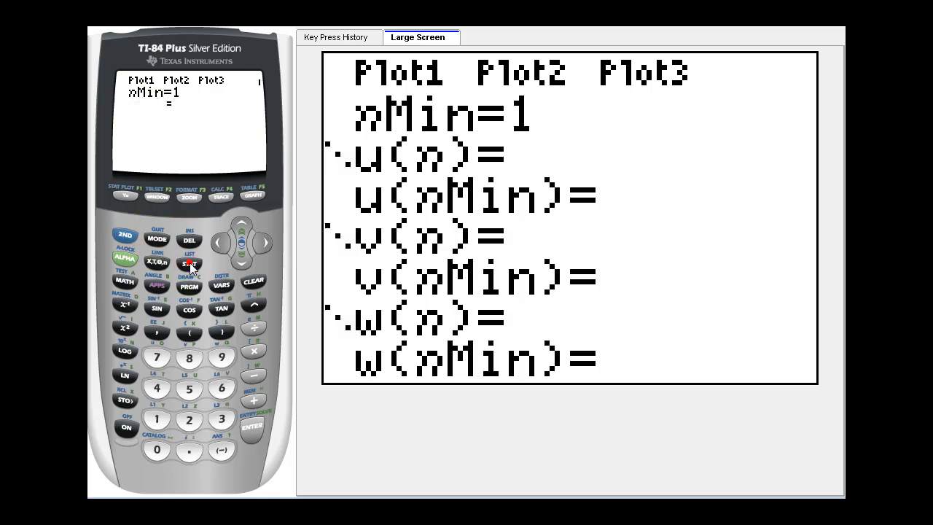
pyautogui.click(188, 263)
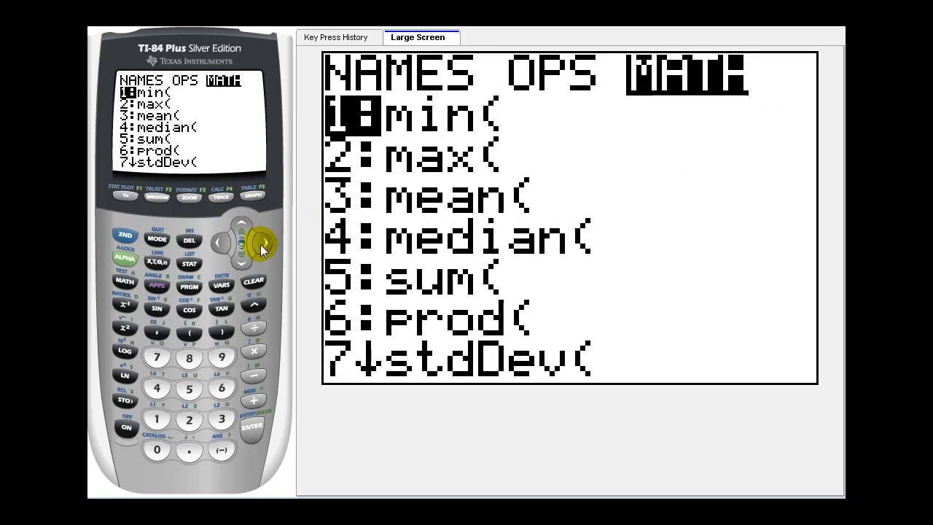
pyautogui.moveTo(222, 357)
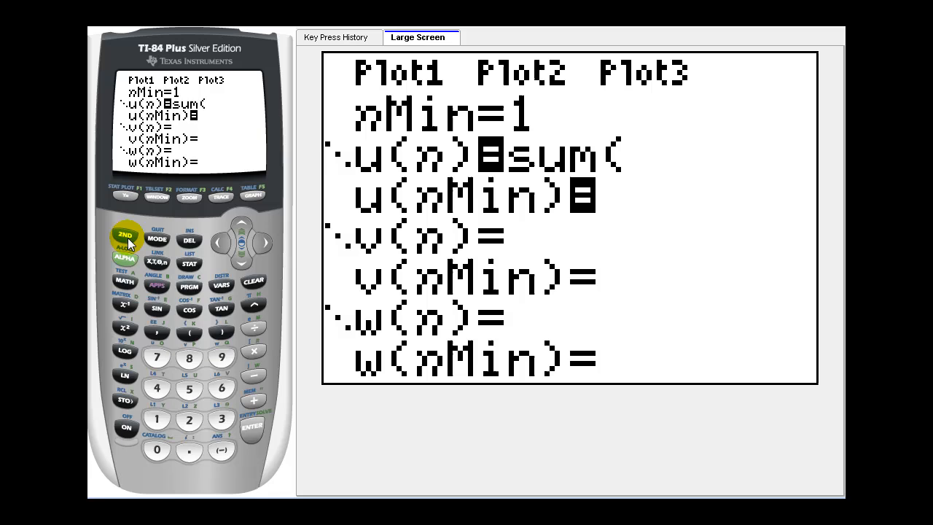
pyautogui.click(188, 262)
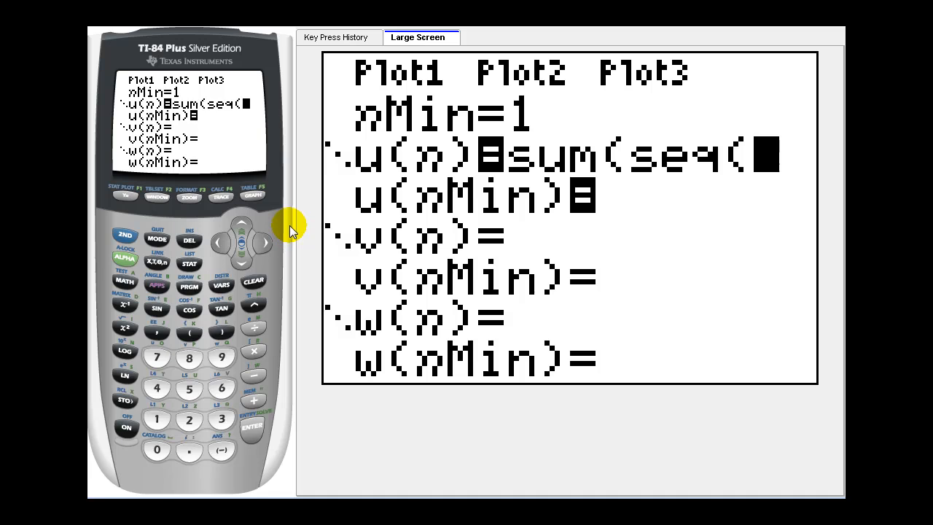
pyautogui.moveTo(270, 161)
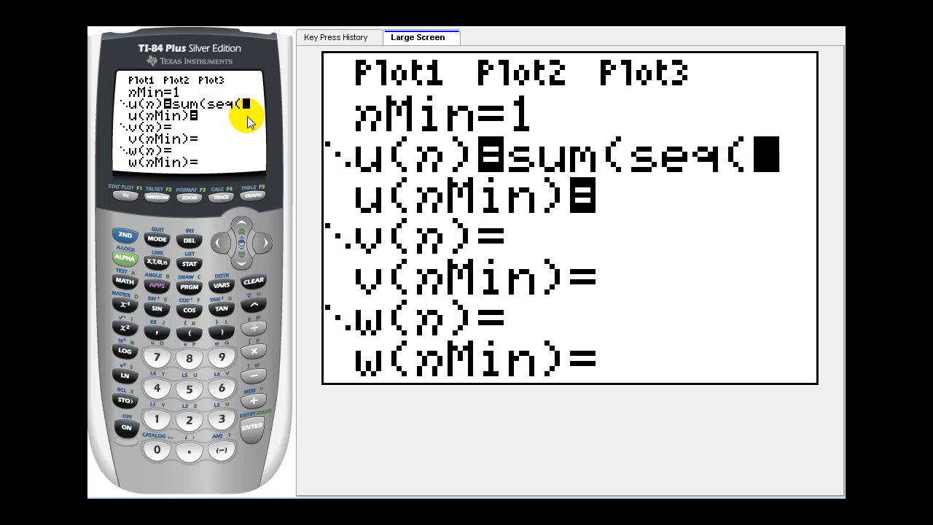
pyautogui.click(156, 417)
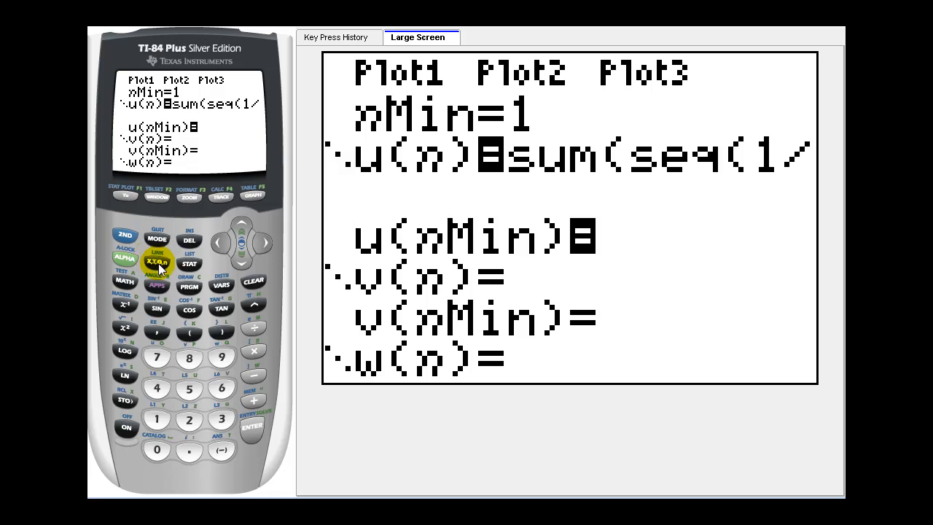
pyautogui.click(157, 262)
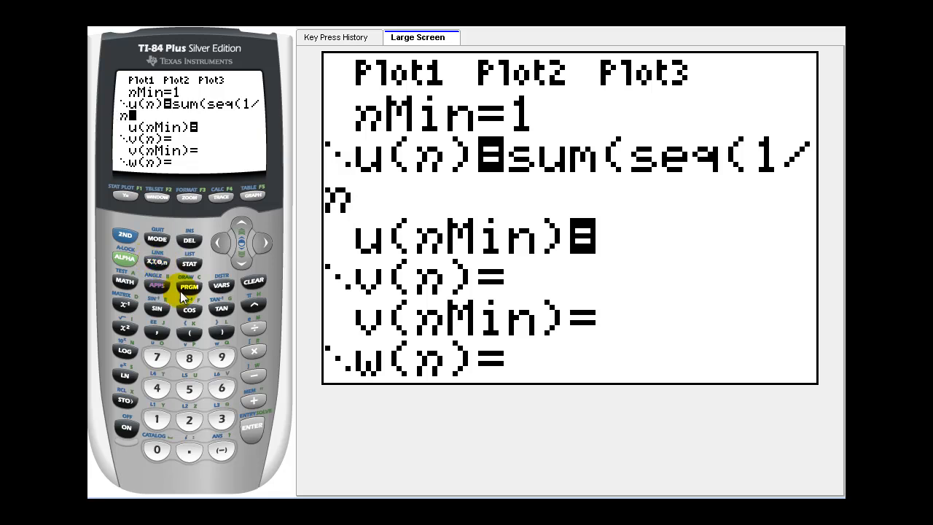
pyautogui.click(156, 261)
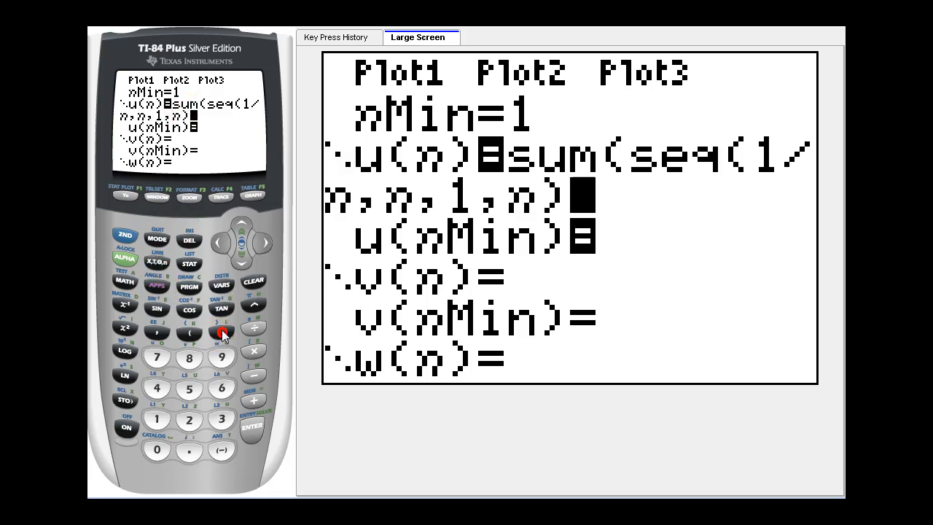
pyautogui.click(221, 332)
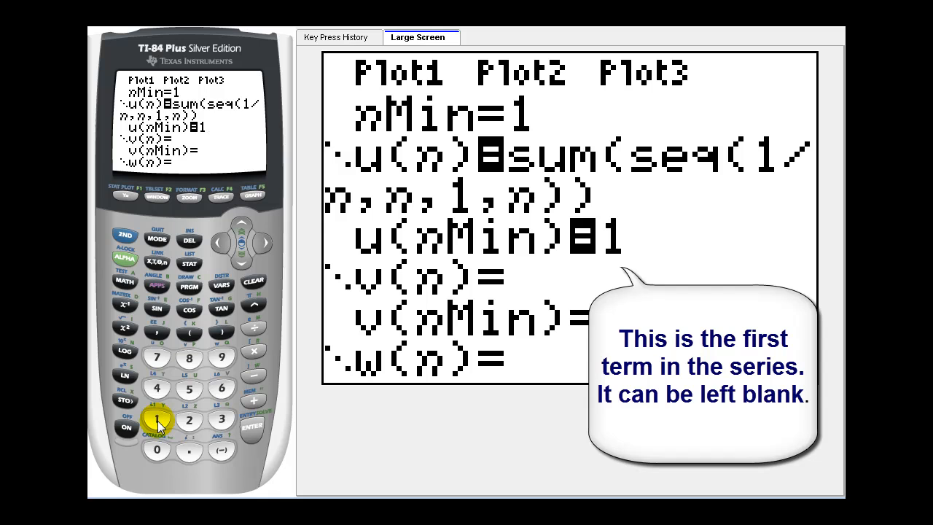
pyautogui.click(156, 418)
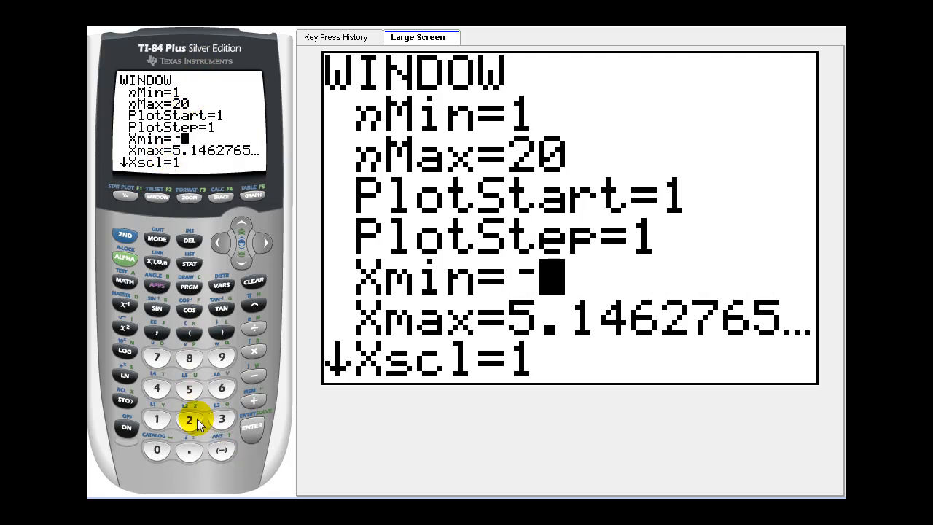
# Set nMax=20, Xmin=-2, Xmax=20, Ymin=-1, Ymax=4 and graph the rising partial-sum dots
pyautogui.click(189, 418)
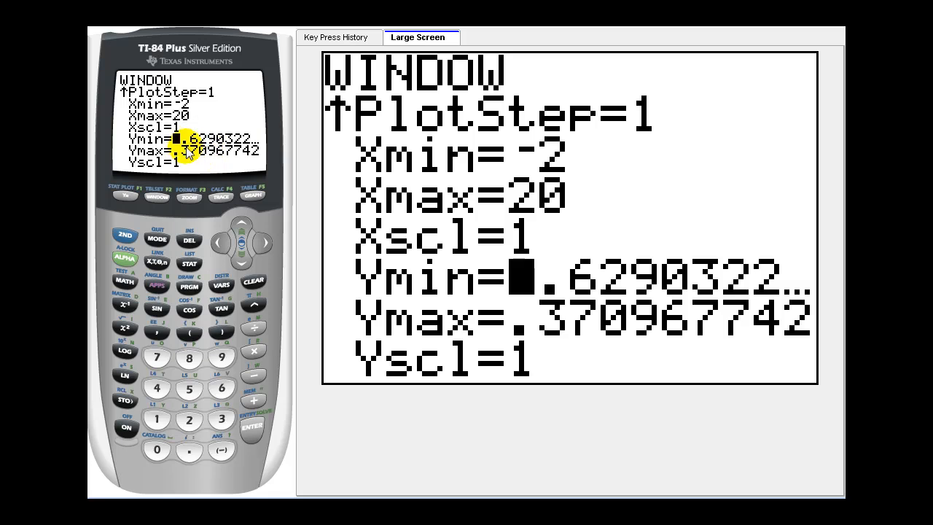
pyautogui.click(221, 449)
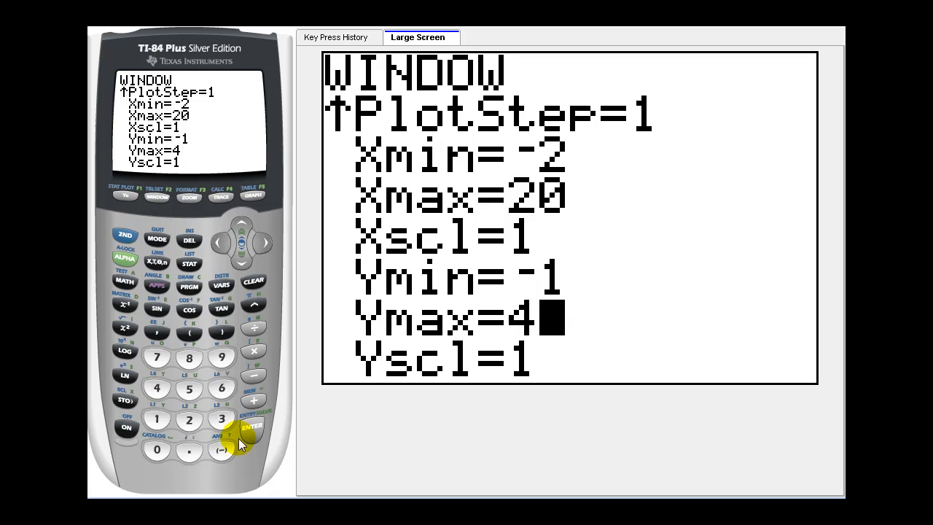
pyautogui.moveTo(252, 197)
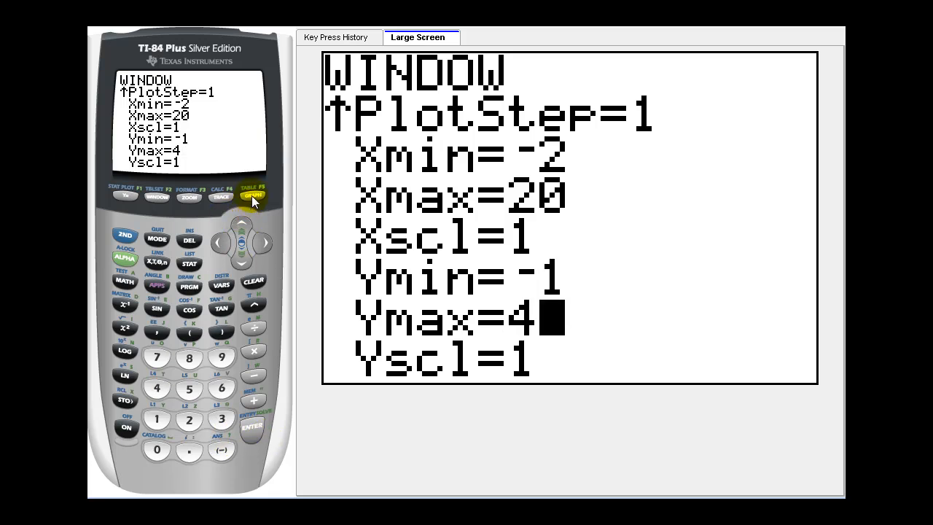
pyautogui.click(252, 196)
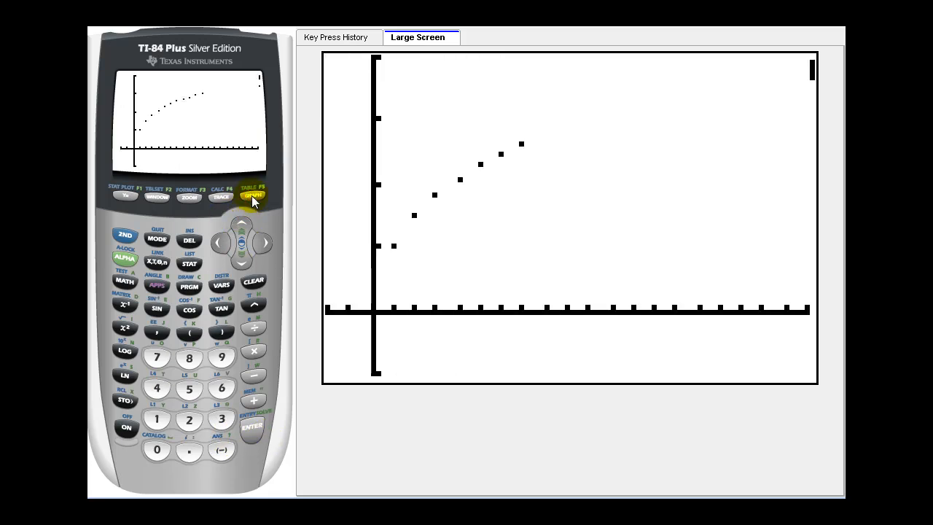
pyautogui.click(252, 194)
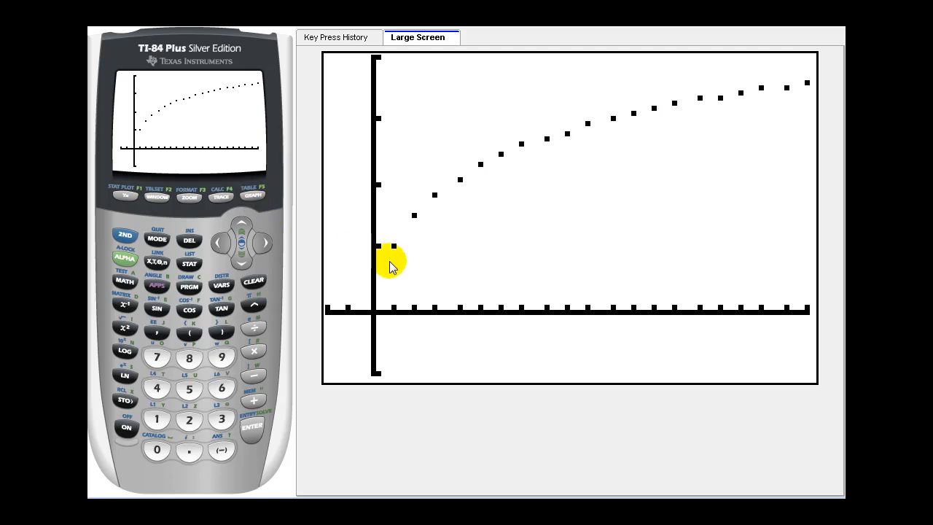
pyautogui.moveTo(637, 390)
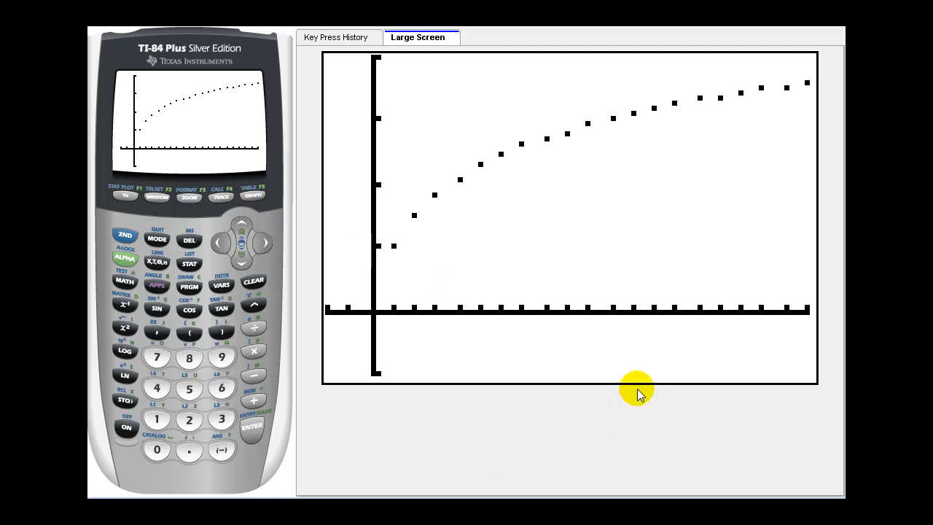
pyautogui.moveTo(636, 273)
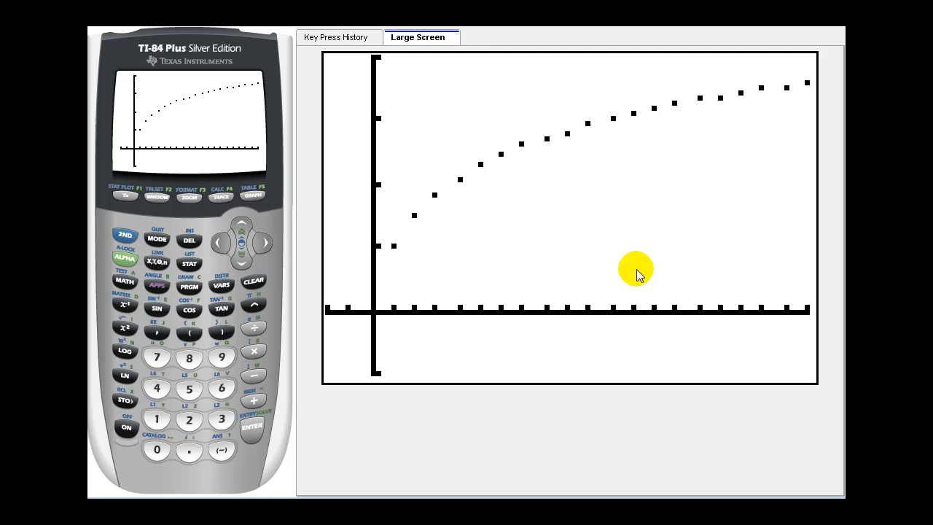
pyautogui.moveTo(430, 212)
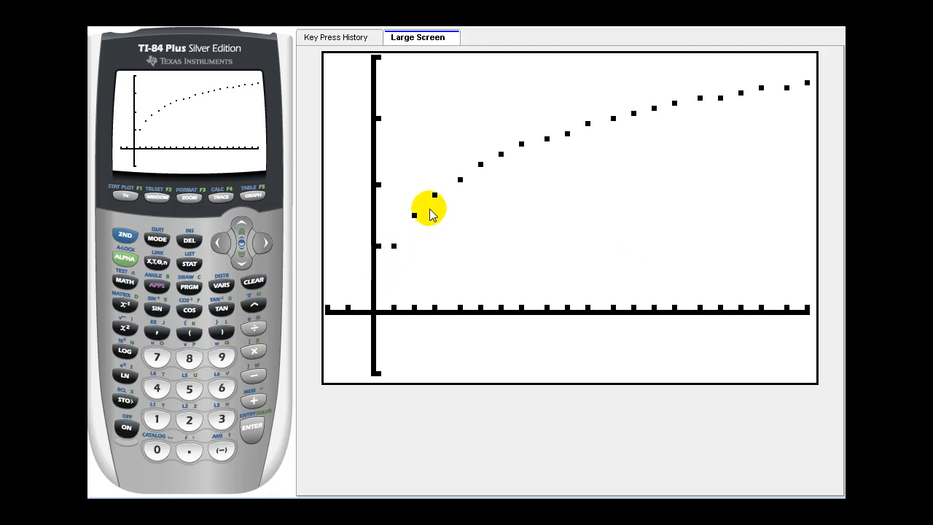
pyautogui.moveTo(672, 104)
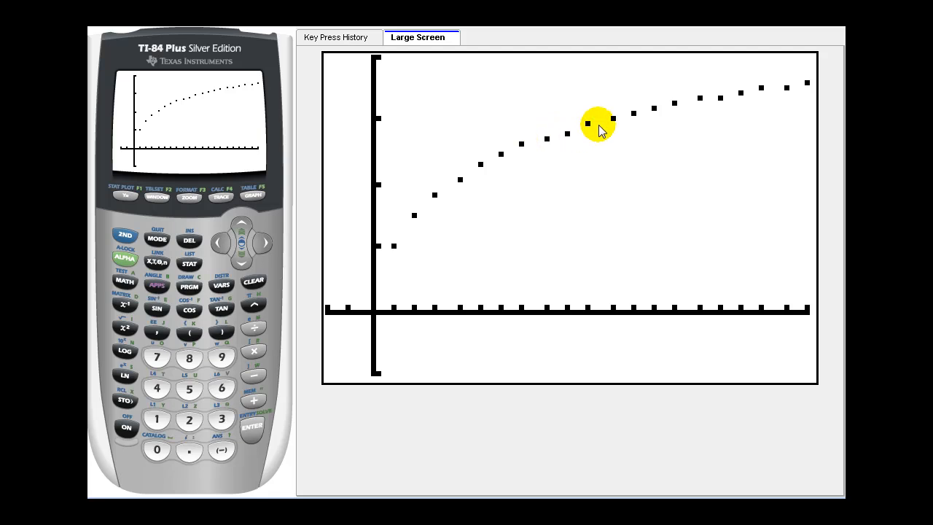
pyautogui.moveTo(732, 98)
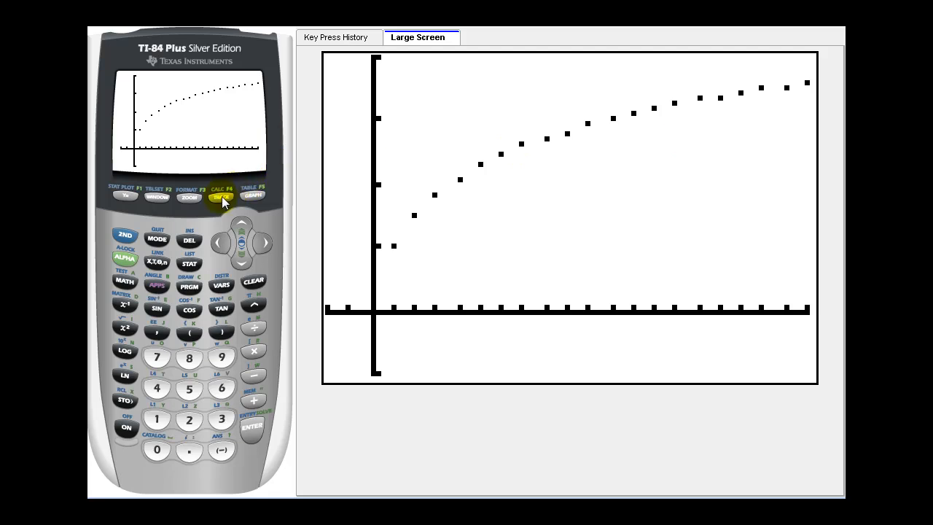
pyautogui.click(220, 197)
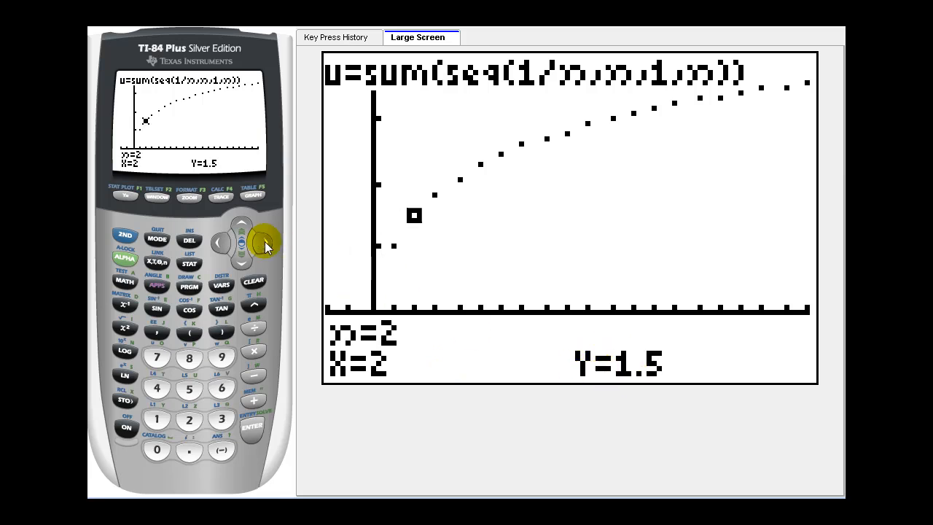
# Step the trace through n=2, 3, 5 up to n=13, reaching Y near 3.18
pyautogui.click(265, 241)
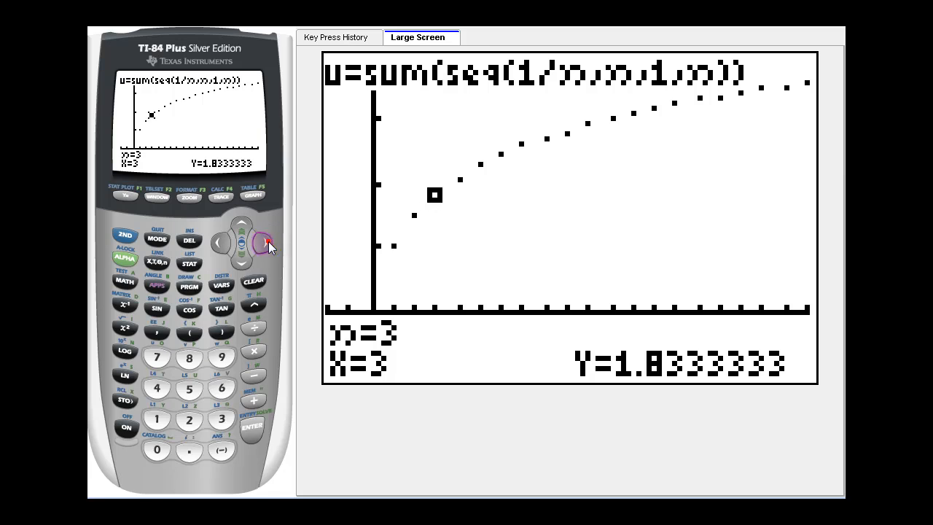
pyautogui.click(267, 242)
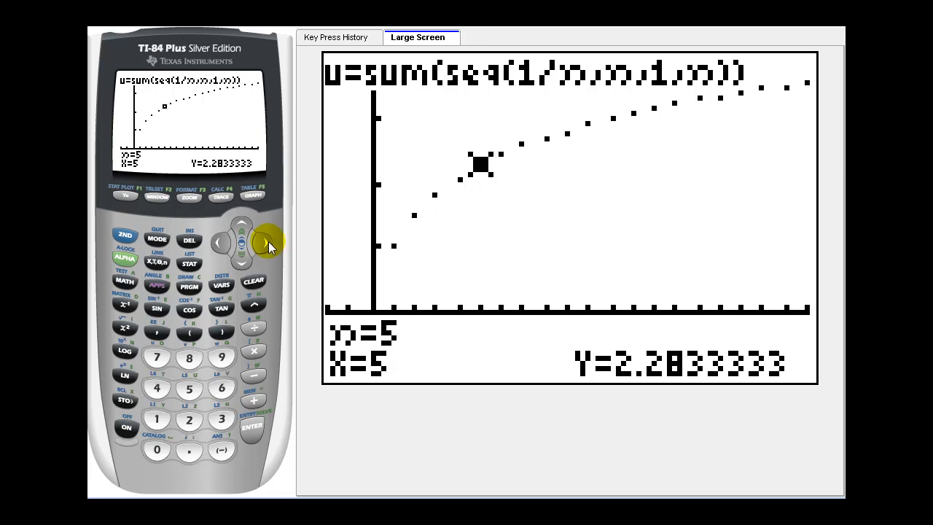
pyautogui.click(268, 241)
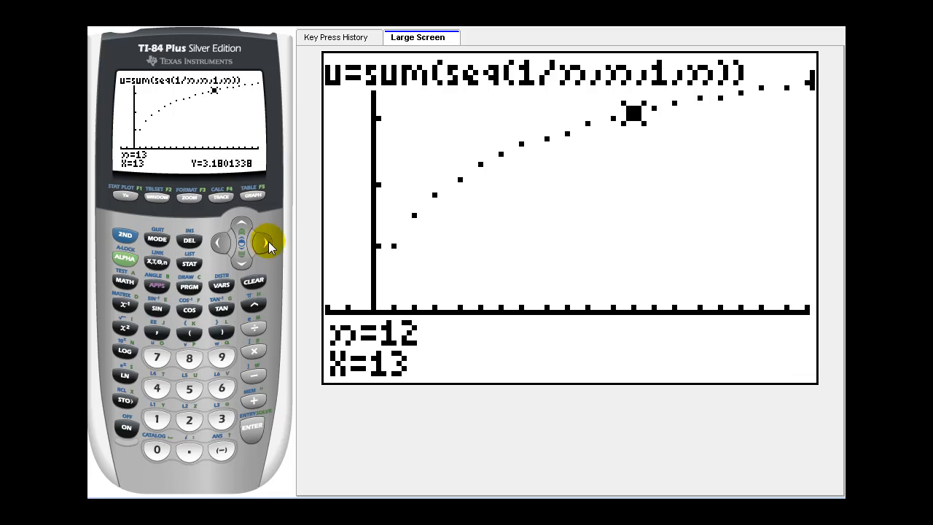
pyautogui.click(125, 193)
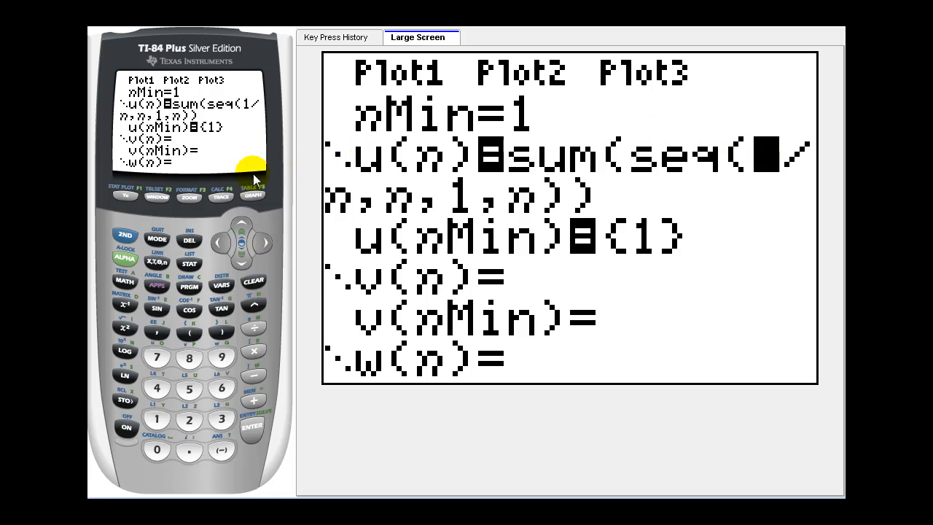
pyautogui.moveTo(247, 105)
pyautogui.write('(-1)^(n+1')
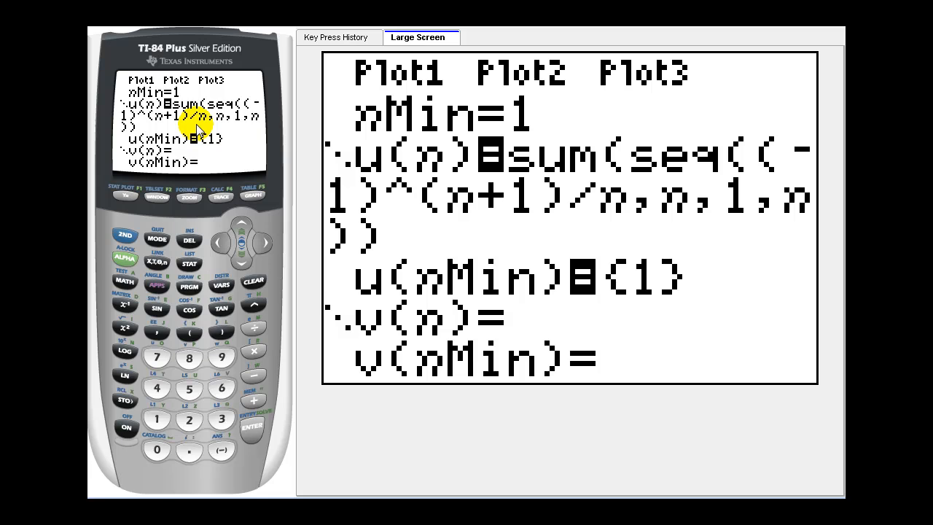
# Graph the alternating harmonic partial sums as dots and begin tracing at n=1, Y=1
pyautogui.click(252, 194)
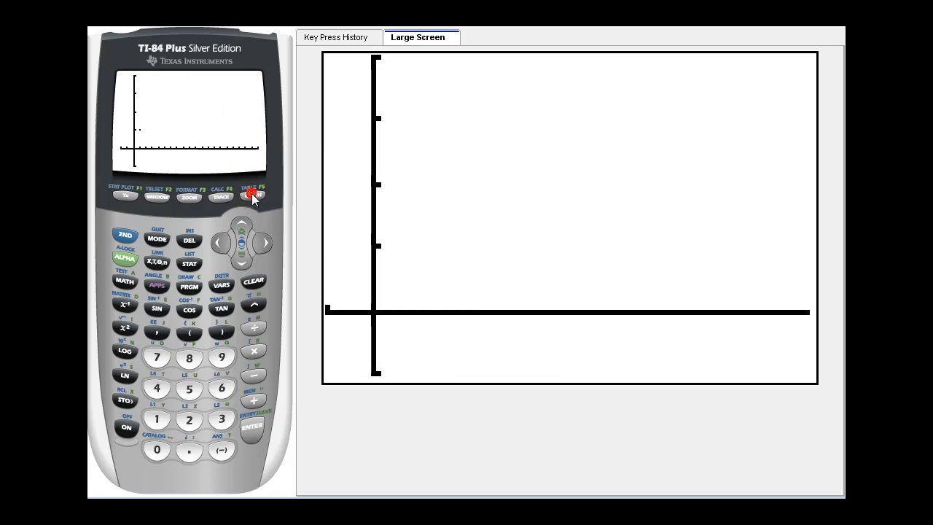
pyautogui.click(253, 196)
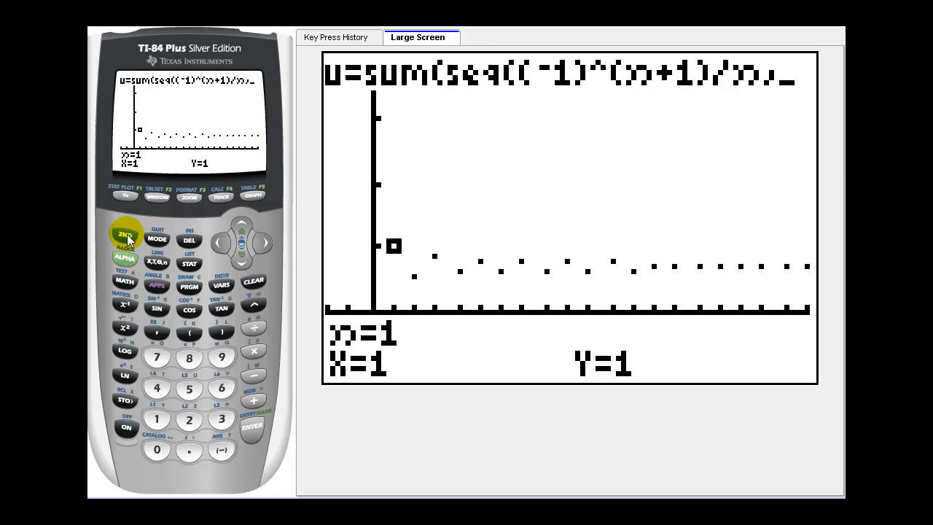
pyautogui.click(265, 241)
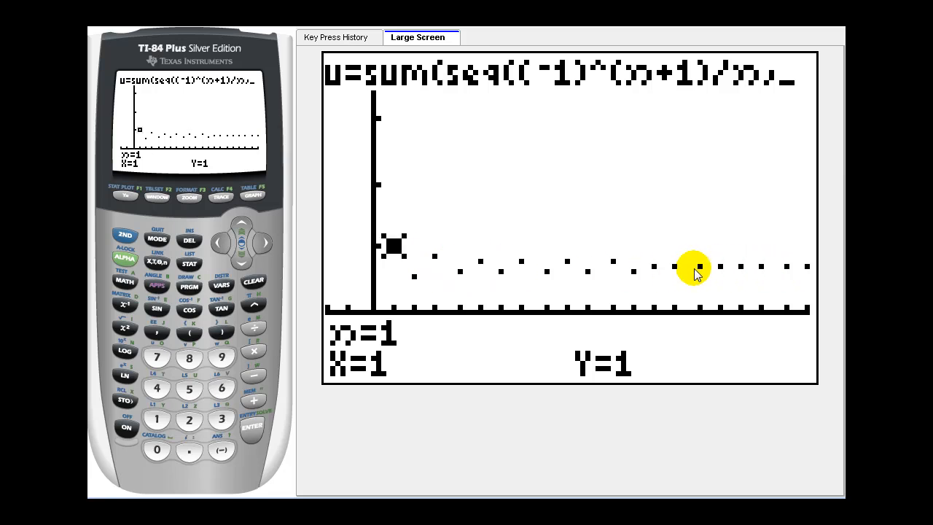
pyautogui.moveTo(306, 314)
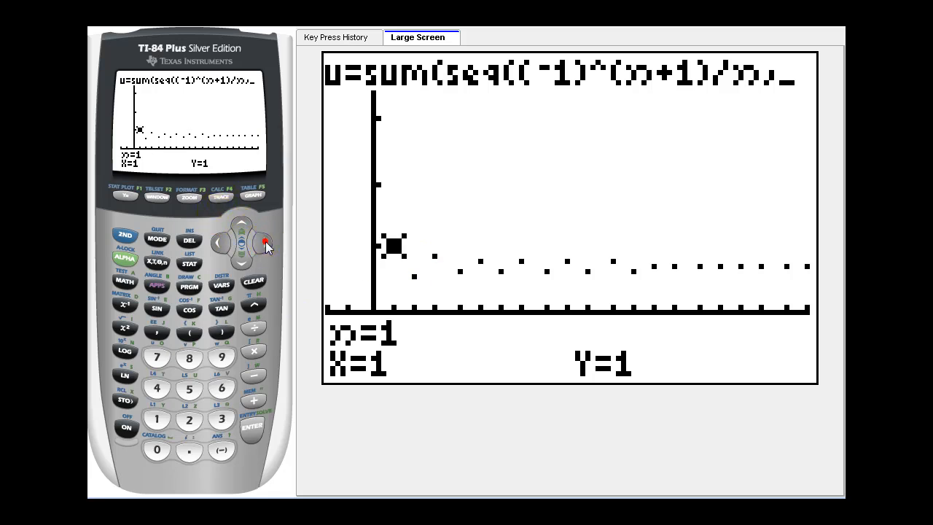
# Step the trace through n=3, 8, 11, 14 to n=16, where Y≈0.66287185
pyautogui.click(265, 242)
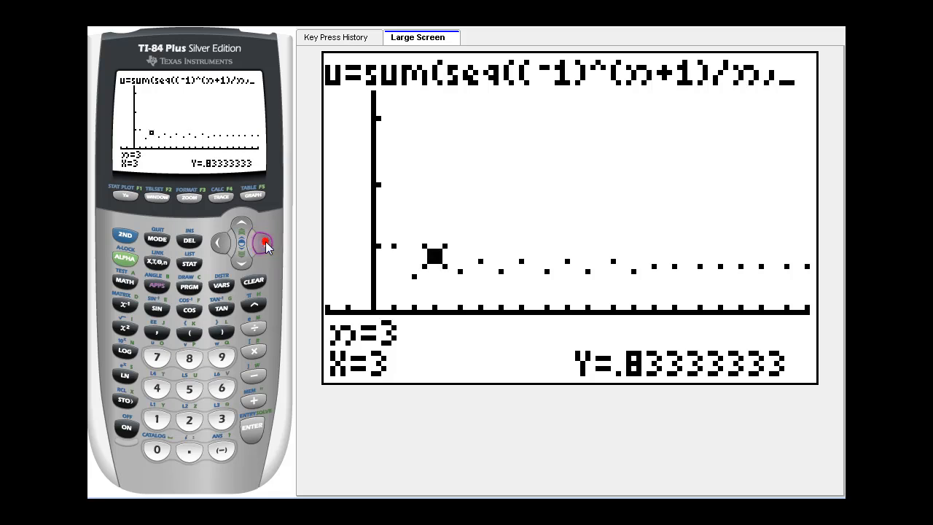
pyautogui.click(241, 242)
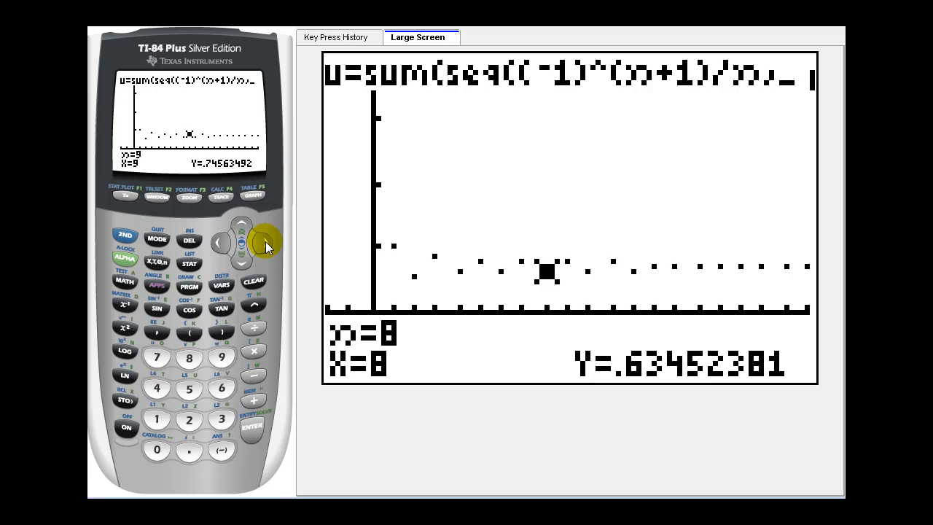
pyautogui.click(266, 241)
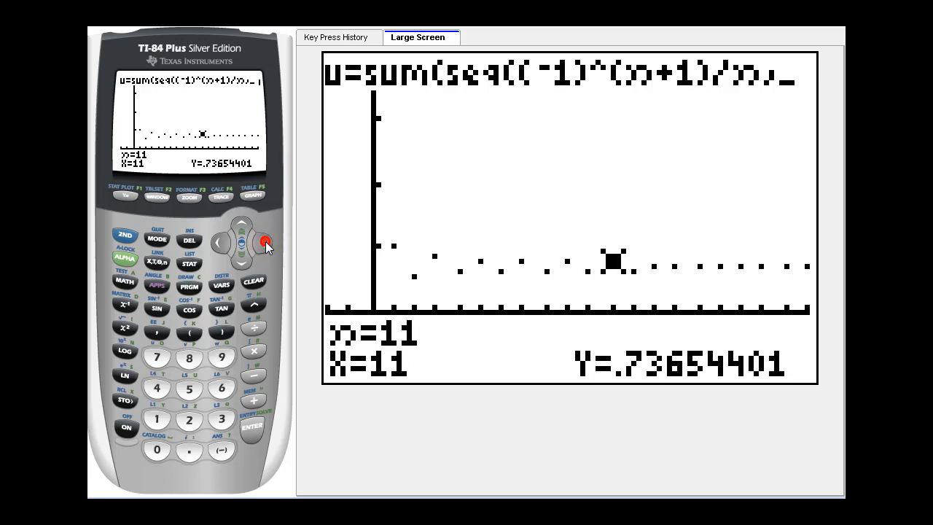
pyautogui.click(264, 242)
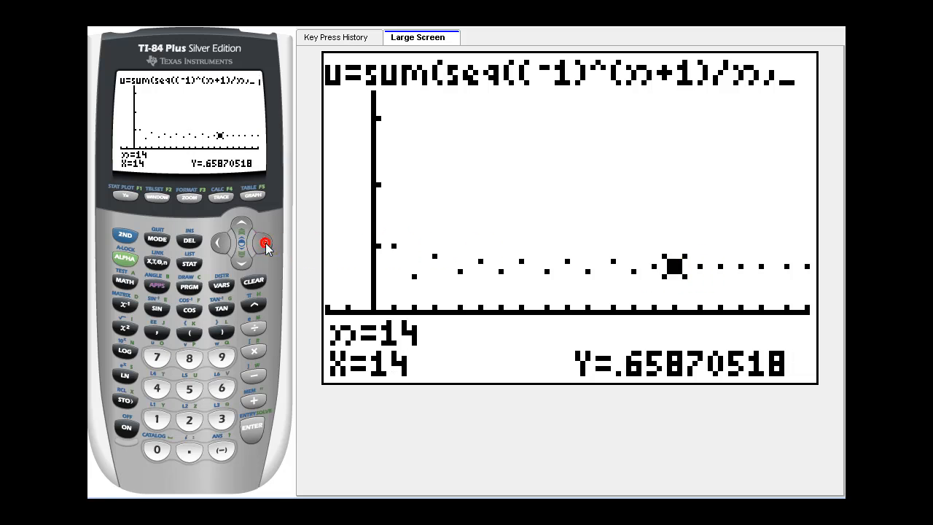
pyautogui.click(264, 241)
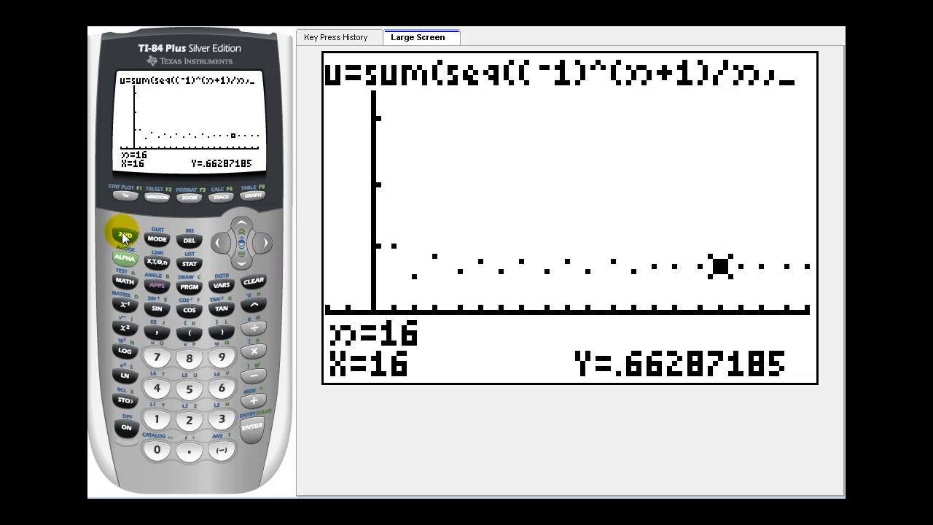
pyautogui.moveTo(131, 235)
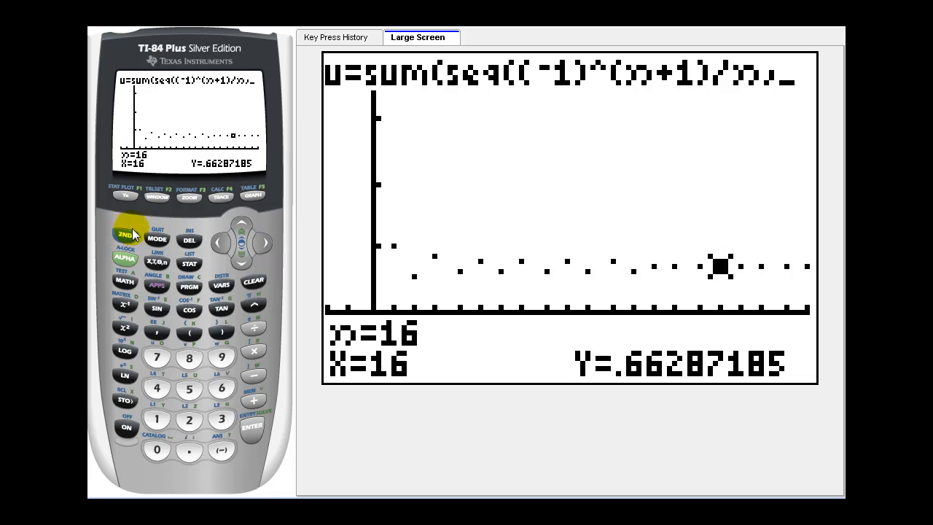